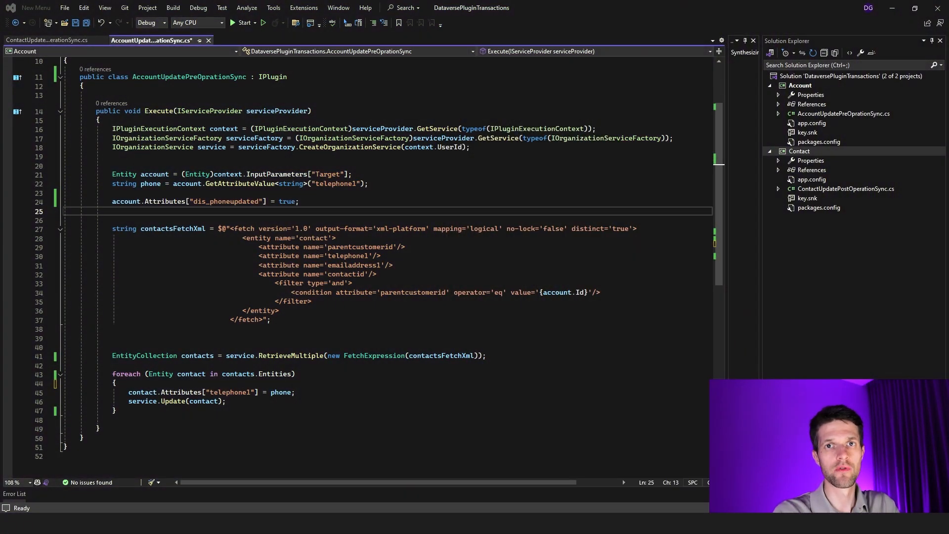
pyautogui.moveTo(438, 448)
pyautogui.write('Entity contactUpdate = new Entity("contact", contact.Id);')
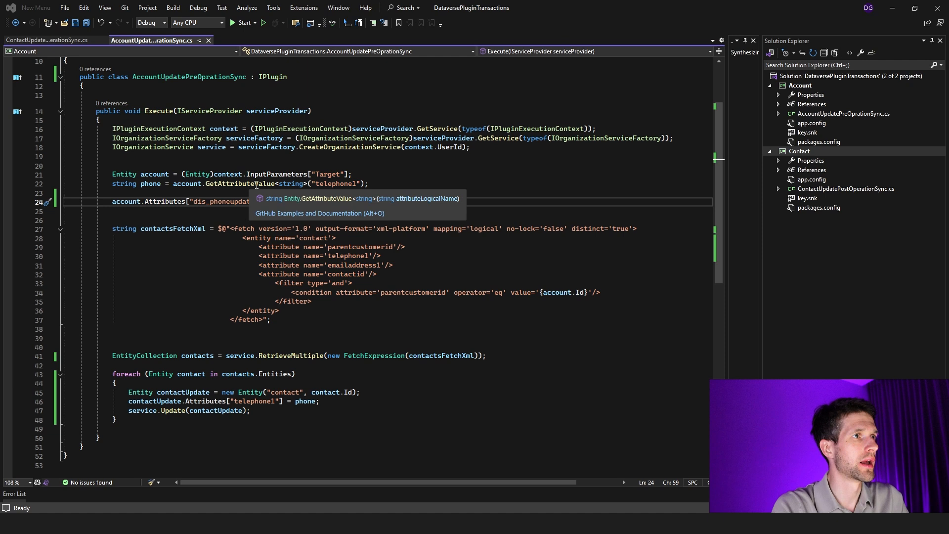
# Update a new contact entity with only telephone1 in the loop, then view the contact post-operation plugin
pyautogui.click(144, 209)
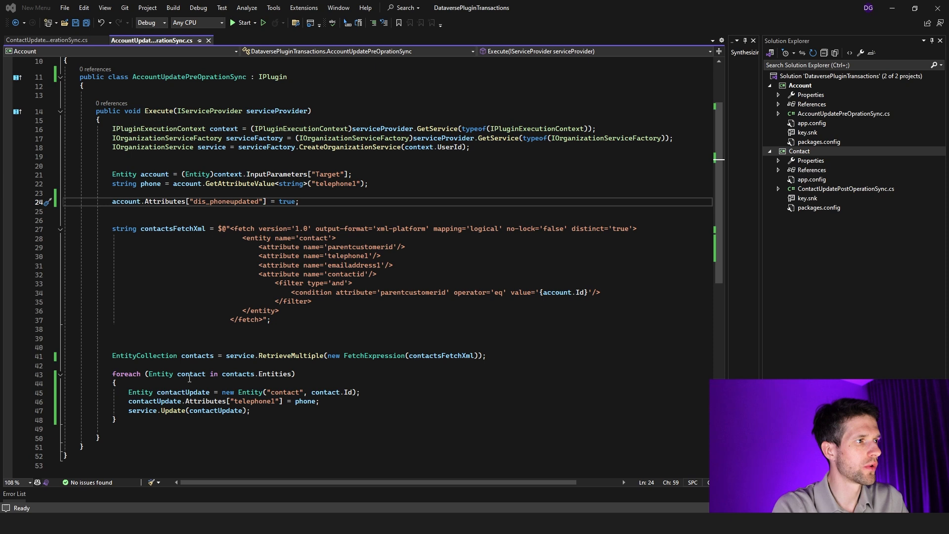
pyautogui.moveTo(205, 400)
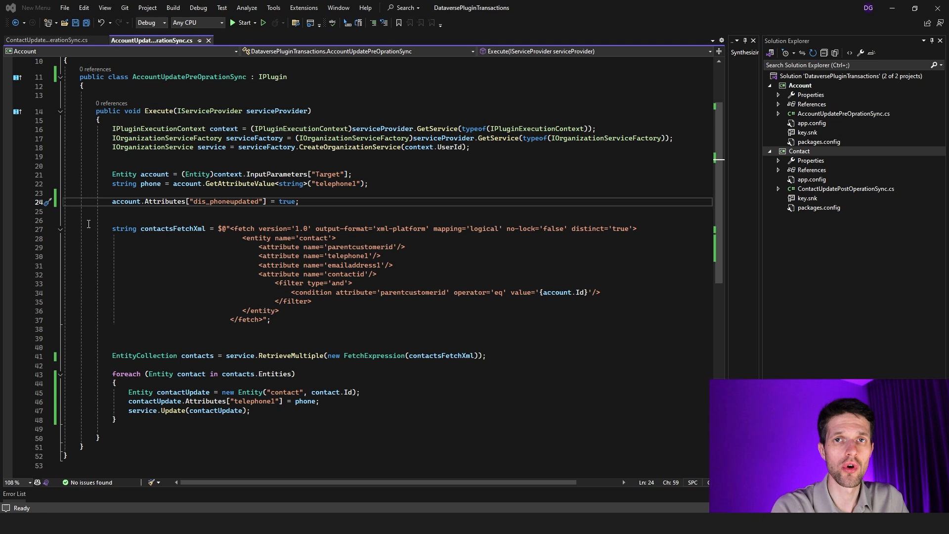
pyautogui.click(45, 40)
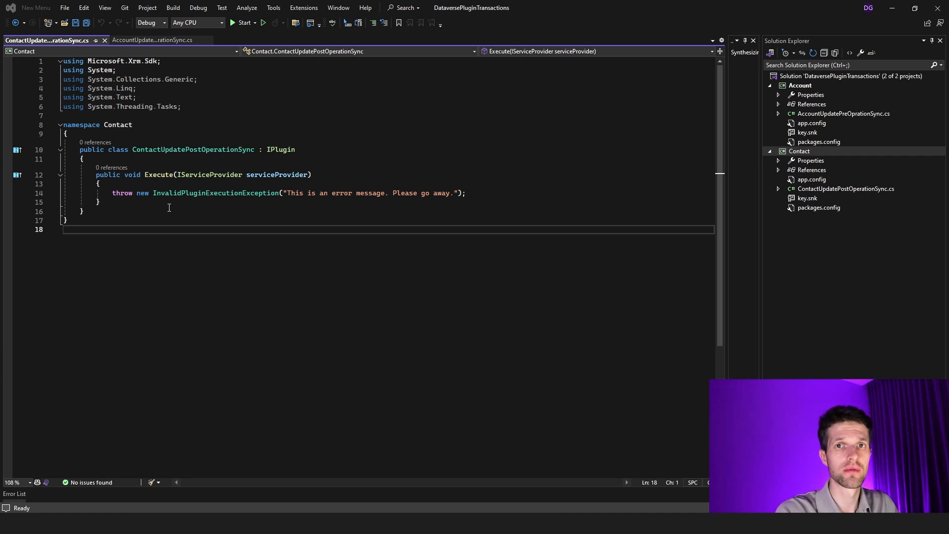
pyautogui.moveTo(362, 218)
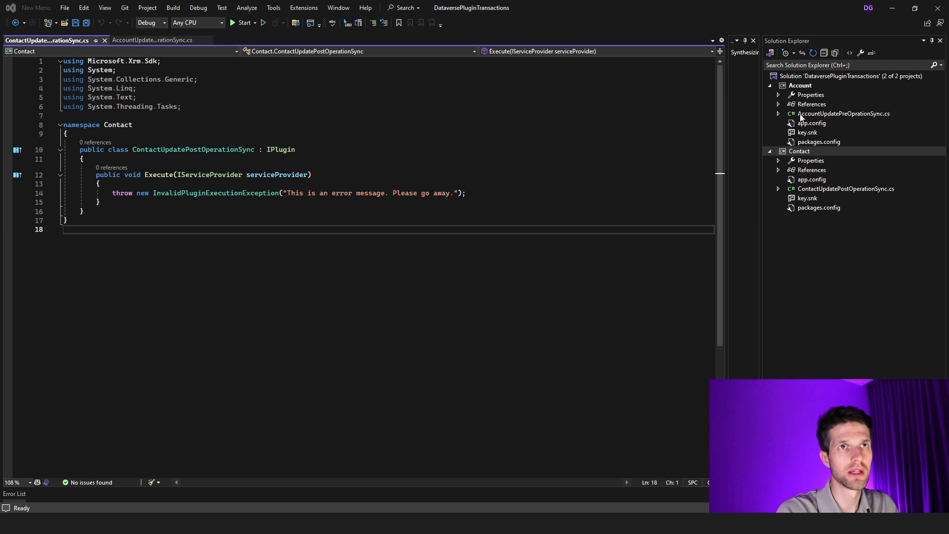
# Return to the AccountUpdatePreOprationSync.cs plugin code
pyautogui.click(151, 39)
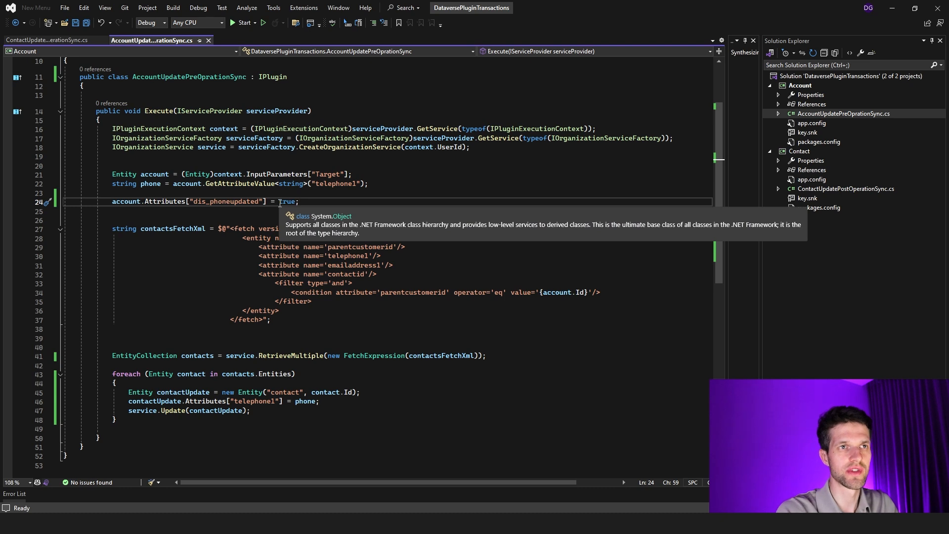
pyautogui.moveTo(425, 200)
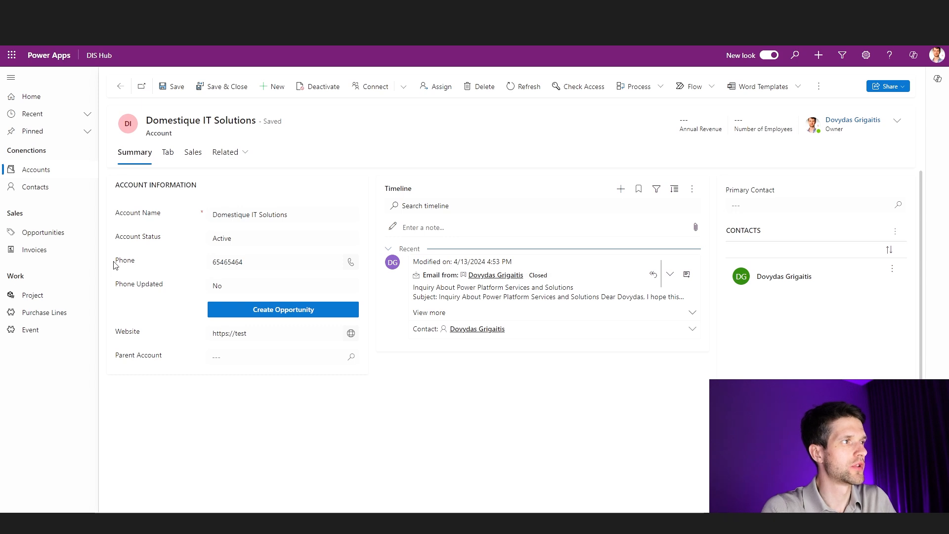
# Change the Domestique IT Solutions phone, save, and dismiss the Business Process Error
pyautogui.click(276, 261)
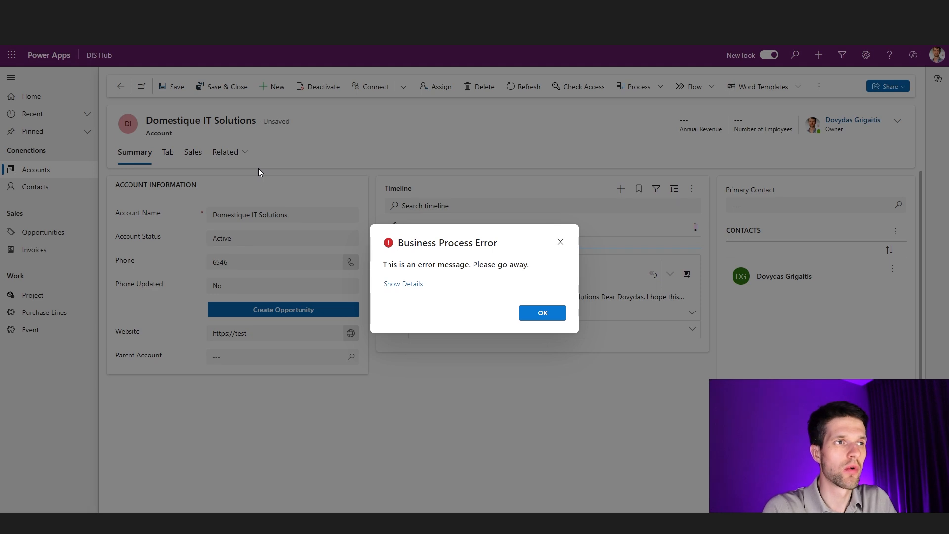
pyautogui.click(541, 314)
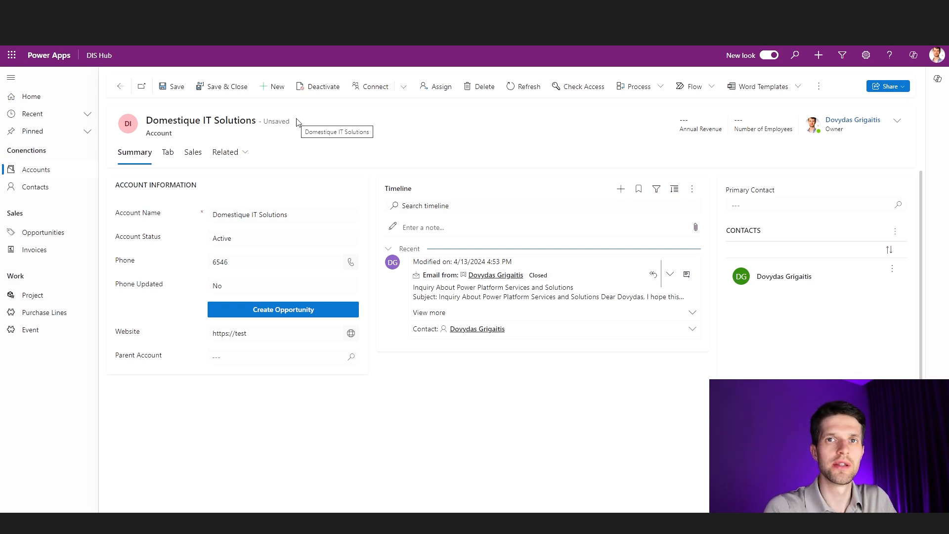
pyautogui.moveTo(190, 103)
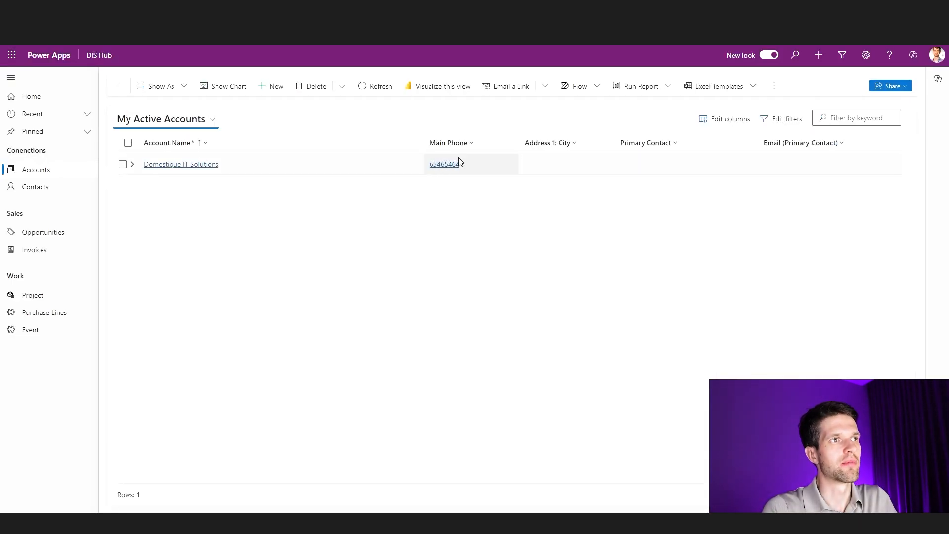
pyautogui.moveTo(479, 304)
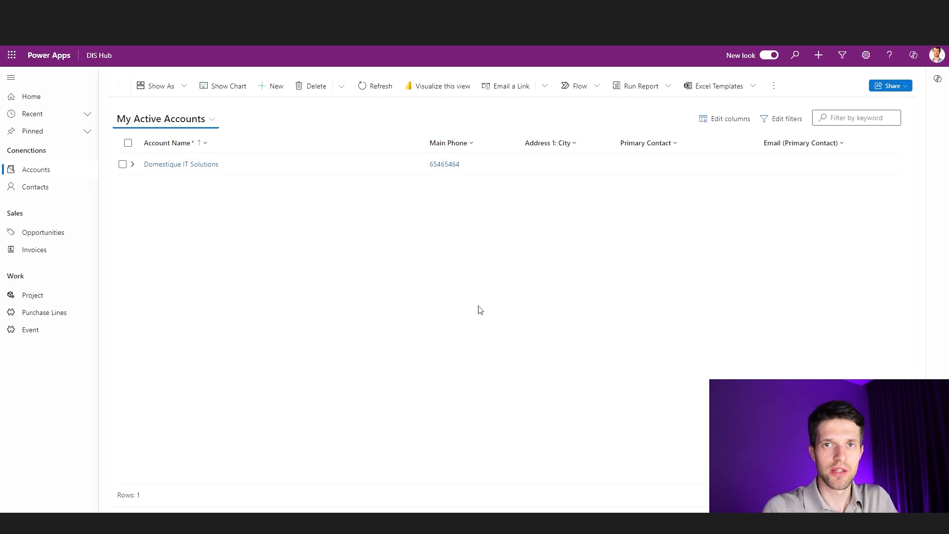
# Reopen Domestique IT Solutions and set its phone to 65465400
pyautogui.click(180, 164)
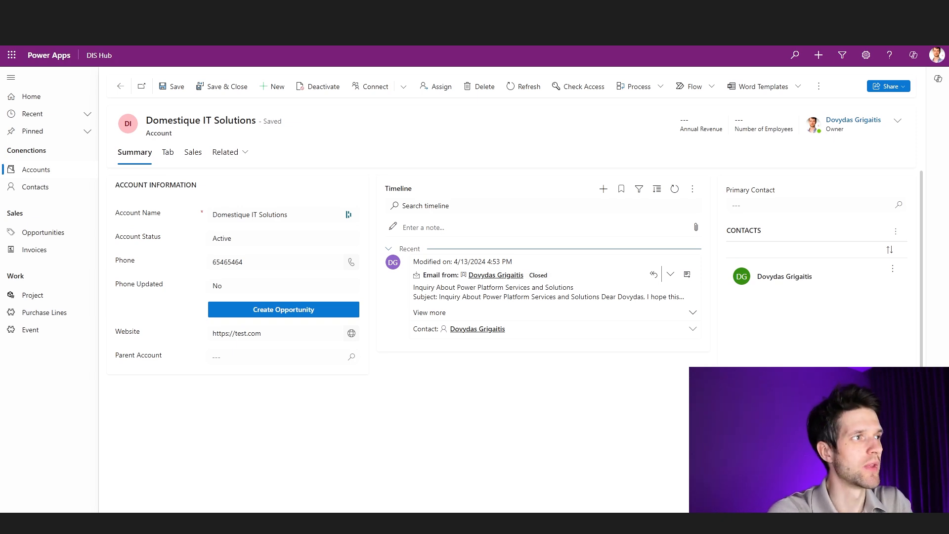
pyautogui.click(276, 261)
pyautogui.write('65465400')
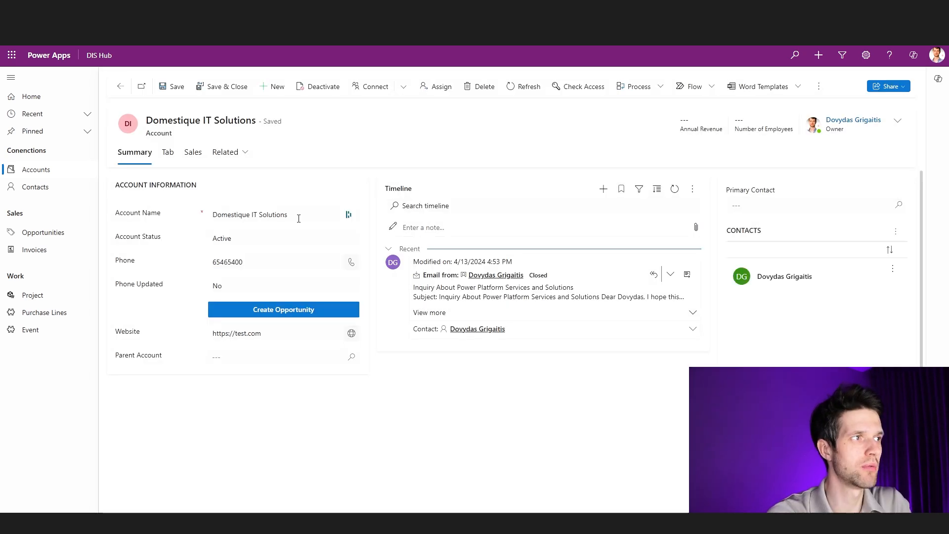
pyautogui.moveTo(289, 252)
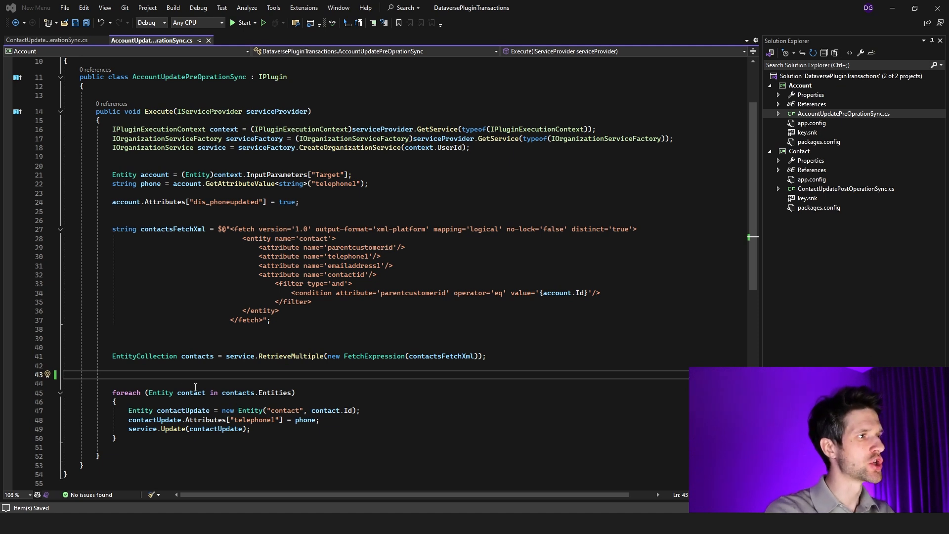
# Add System.Threading.Thread.Sleep(30000); before the contact update loop and save
pyautogui.write('System.Threading.Thread.Sleep(30000);')
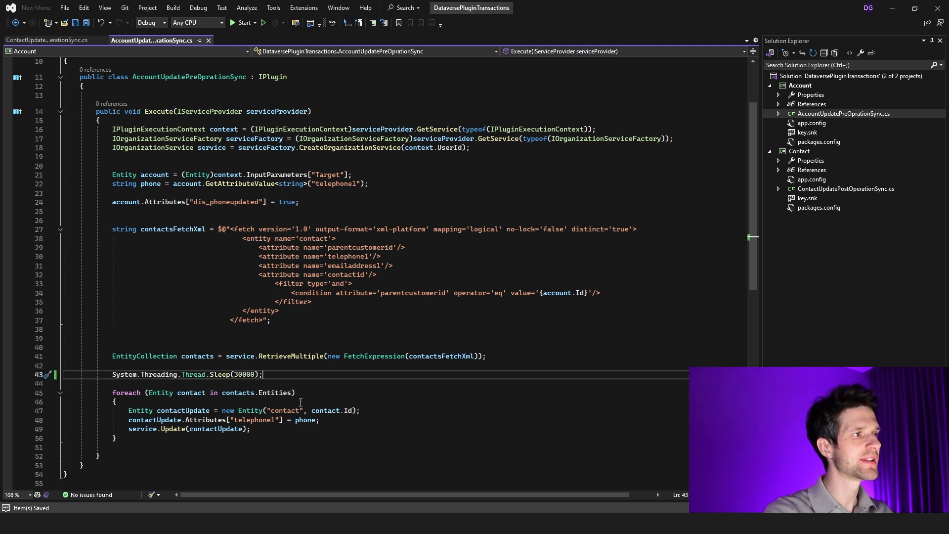
pyautogui.moveTo(289, 356)
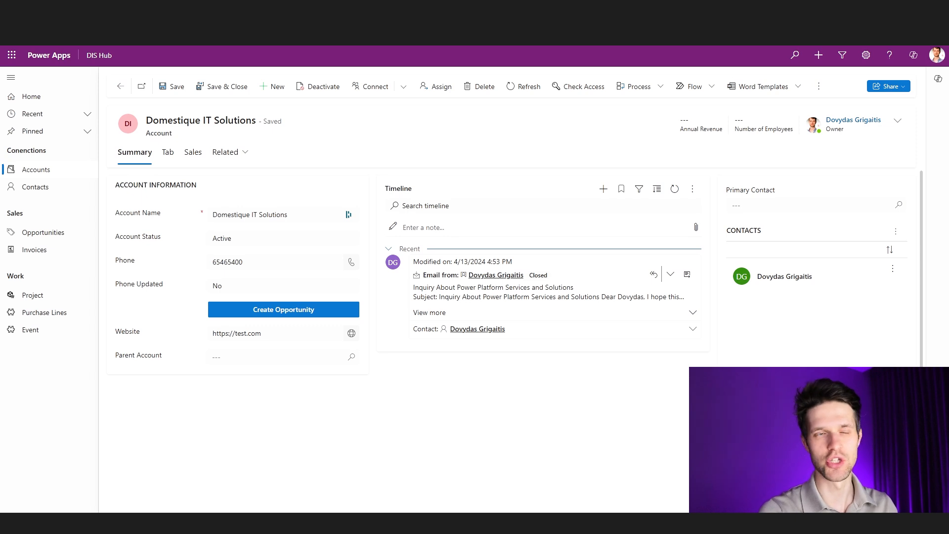
pyautogui.moveTo(225, 448)
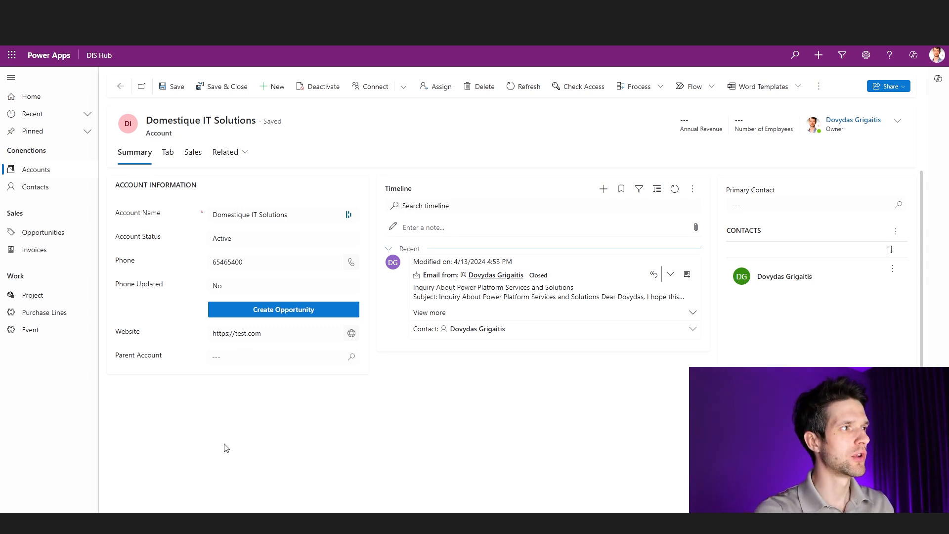
pyautogui.click(275, 261)
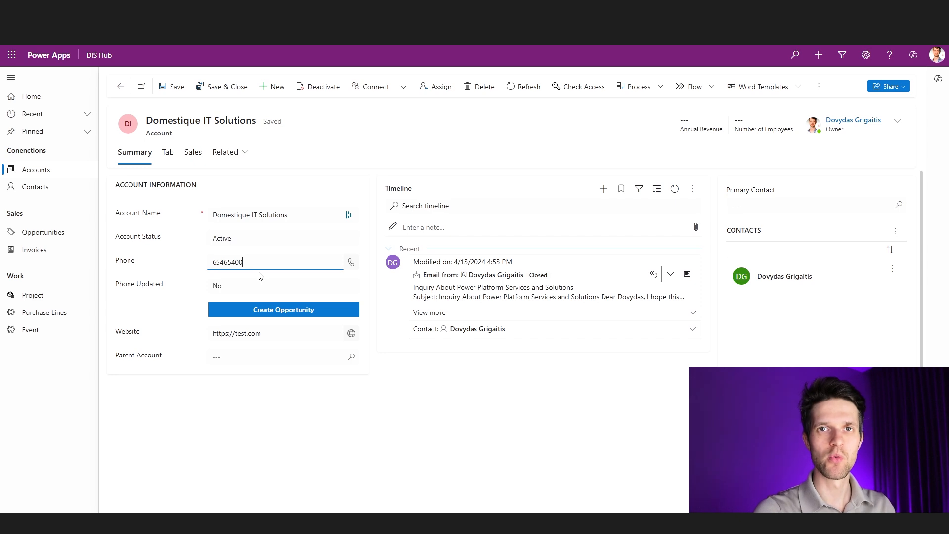
pyautogui.press('Backspace')
pyautogui.write('1')
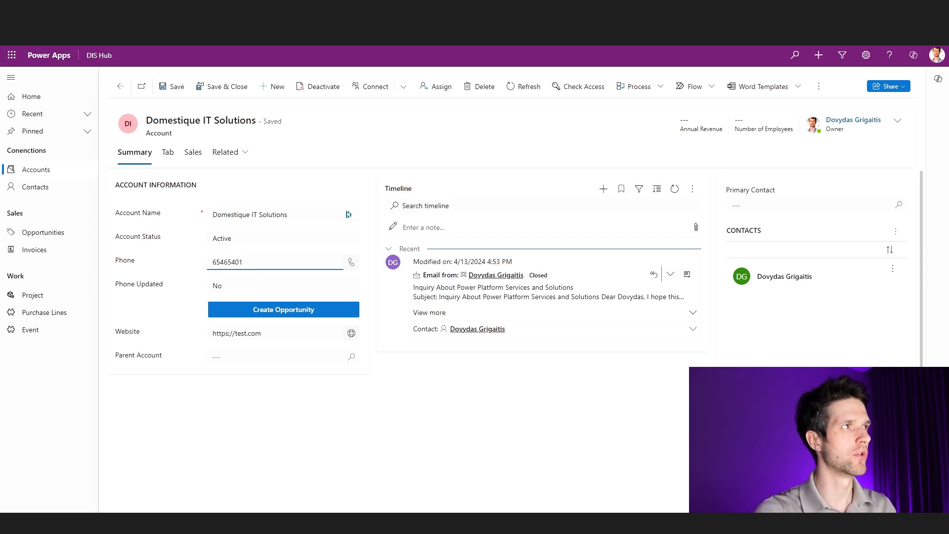
pyautogui.click(176, 86)
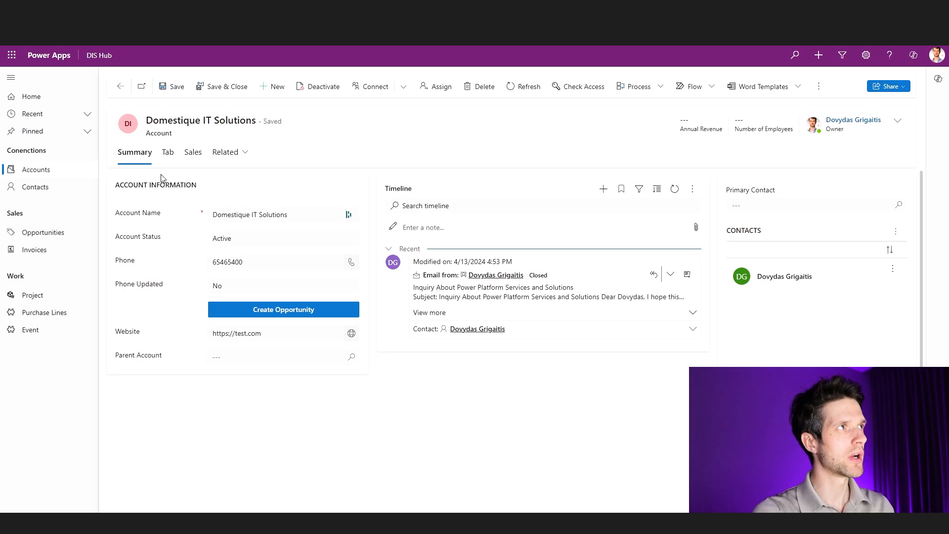
pyautogui.click(260, 357)
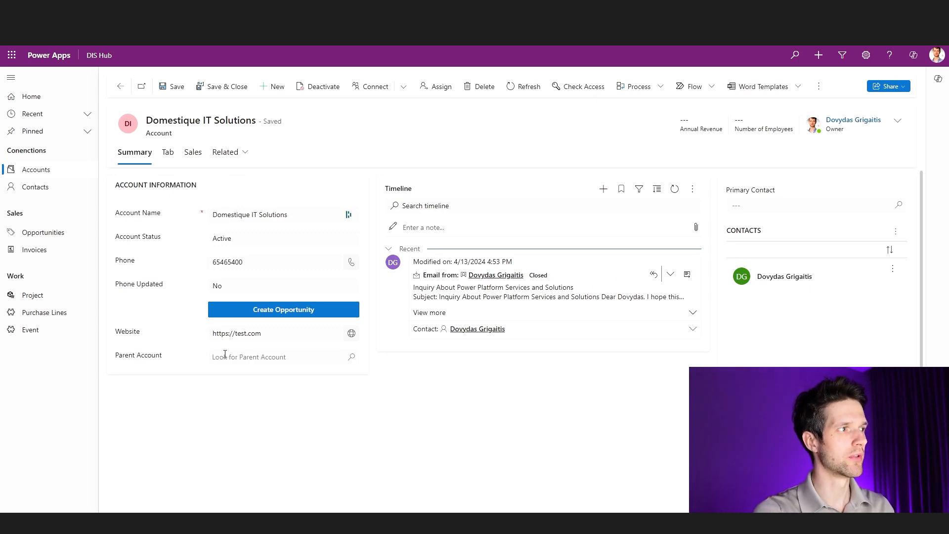
pyautogui.click(274, 333)
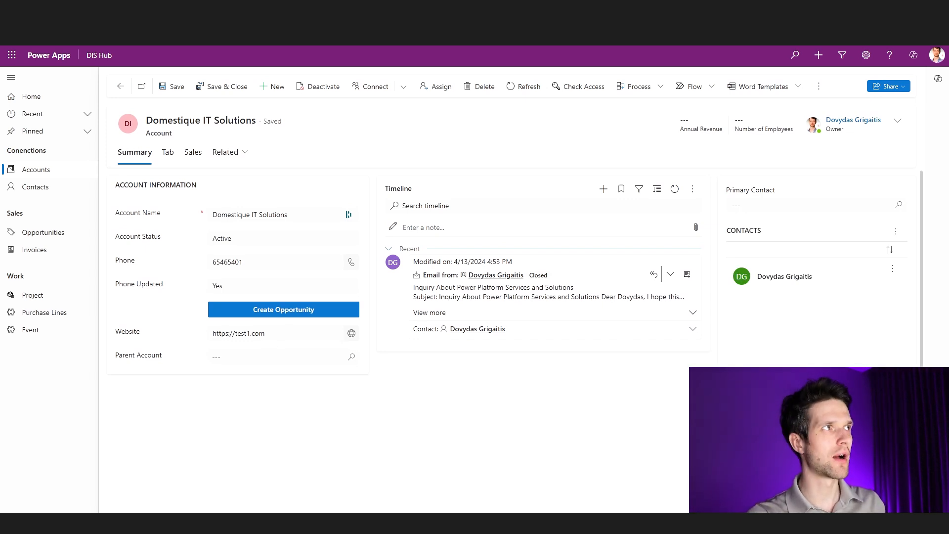
pyautogui.click(239, 262)
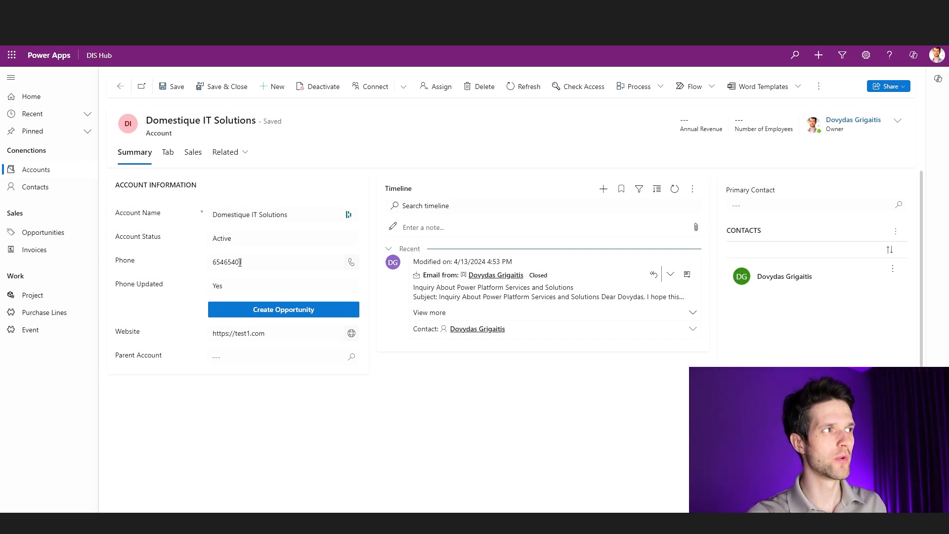
pyautogui.moveTo(228, 261)
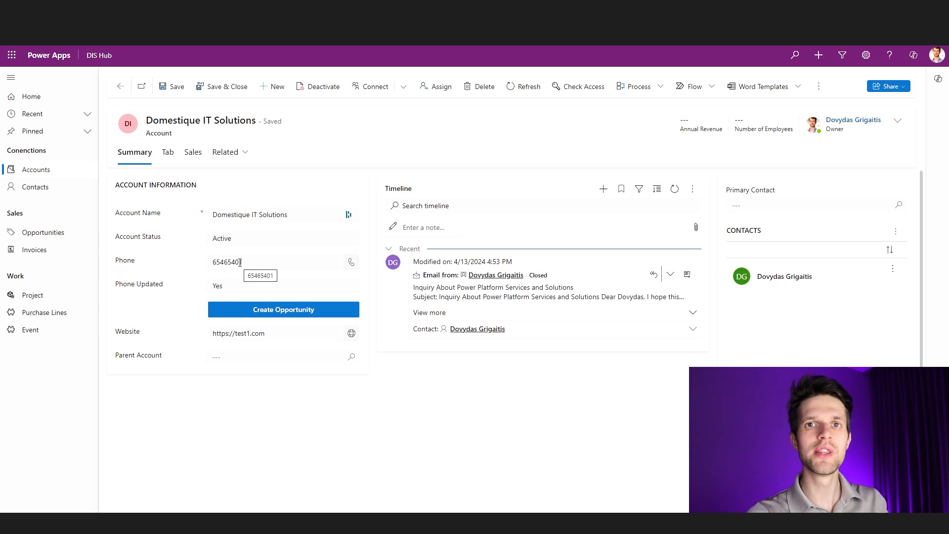